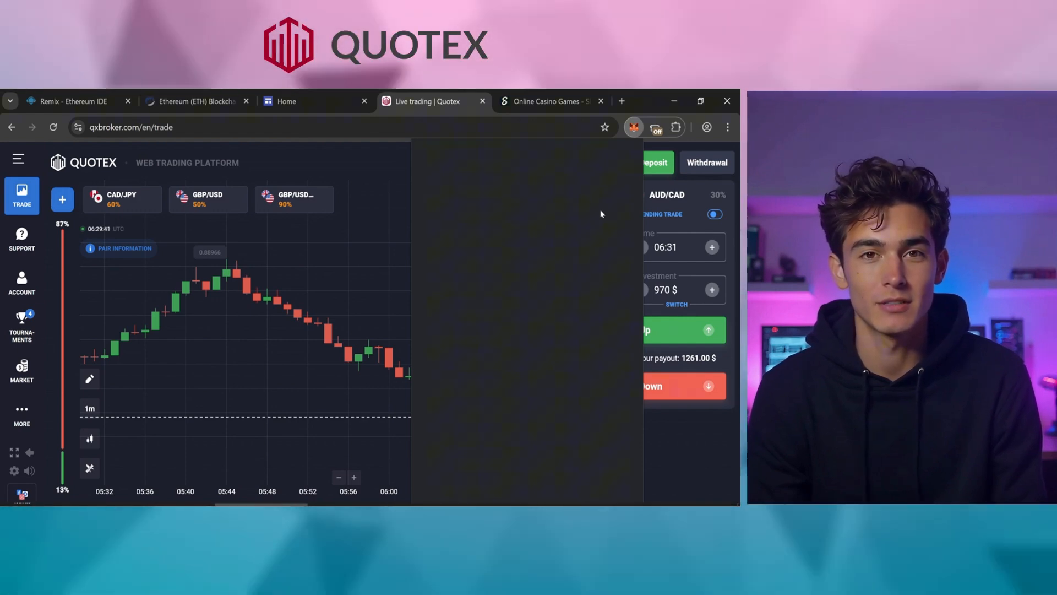
Switch from the trading site to Remix and start a new file named USDT in the default workspace
left_click(635, 127)
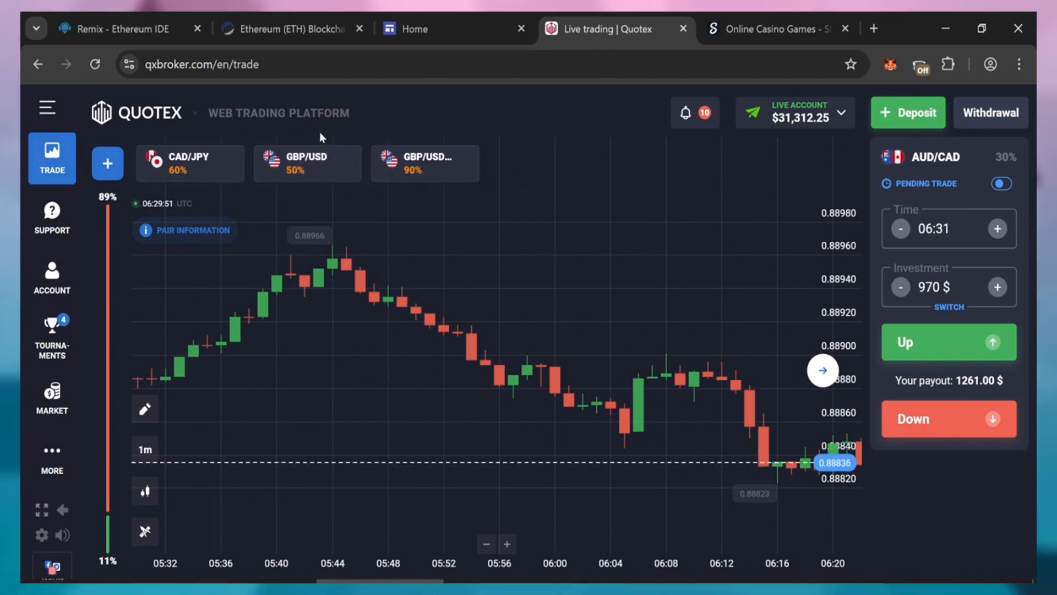
left_click(122, 28)
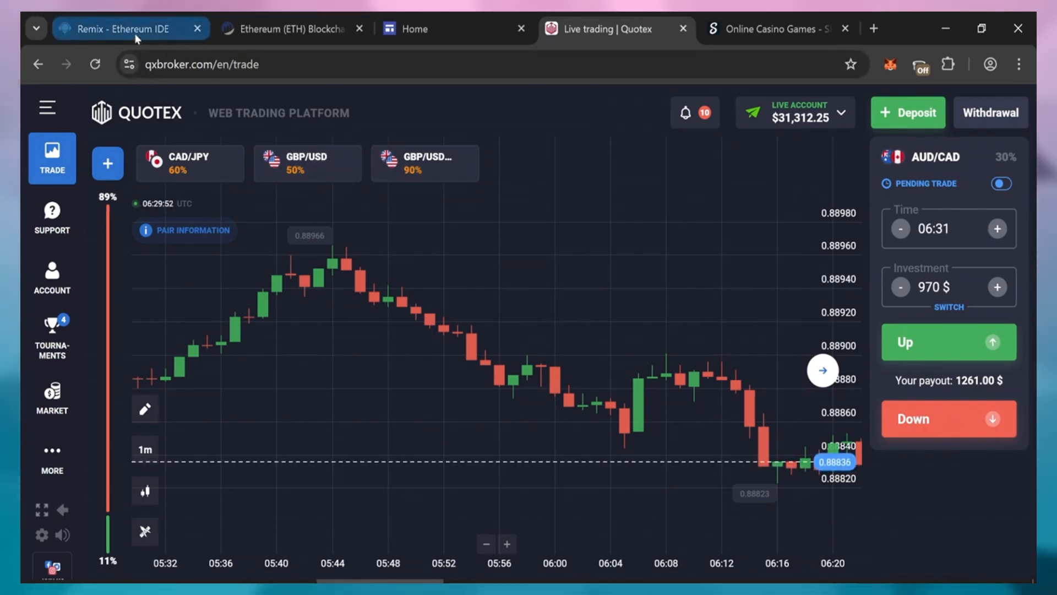
left_click(124, 29)
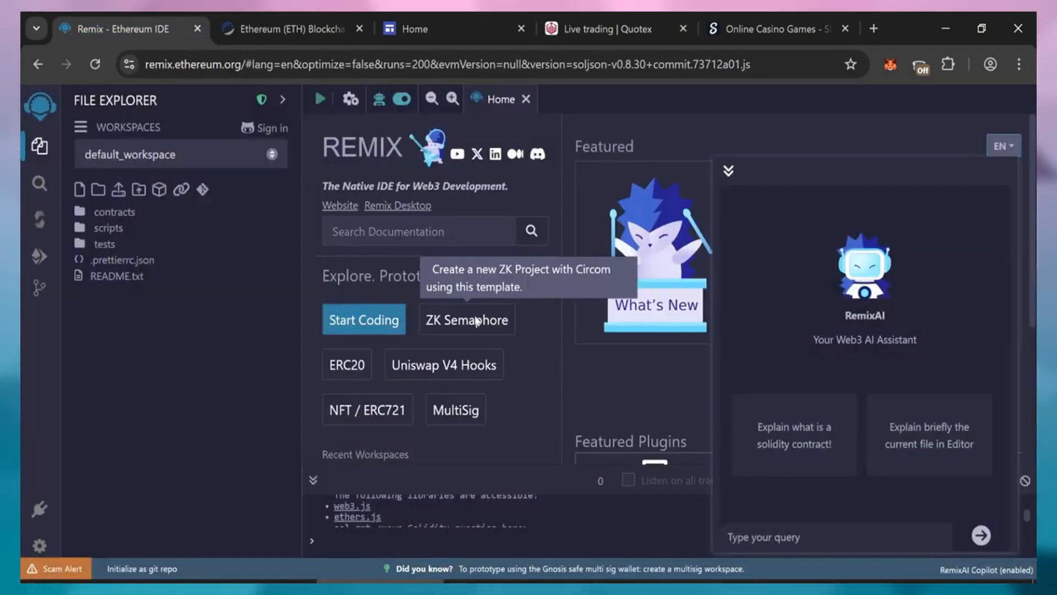
mouse_move(79, 190)
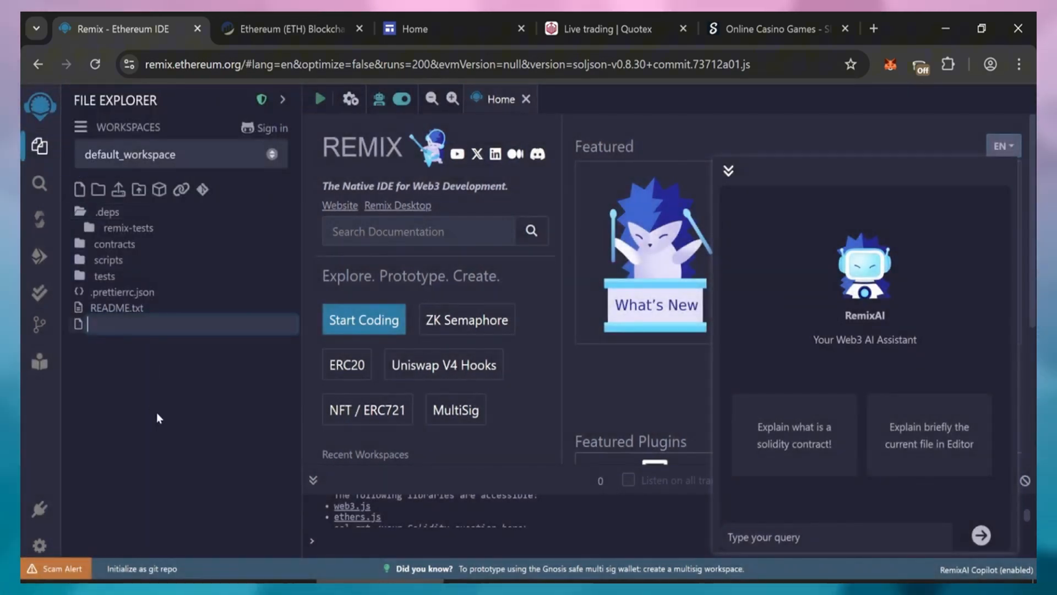
type("USDT")
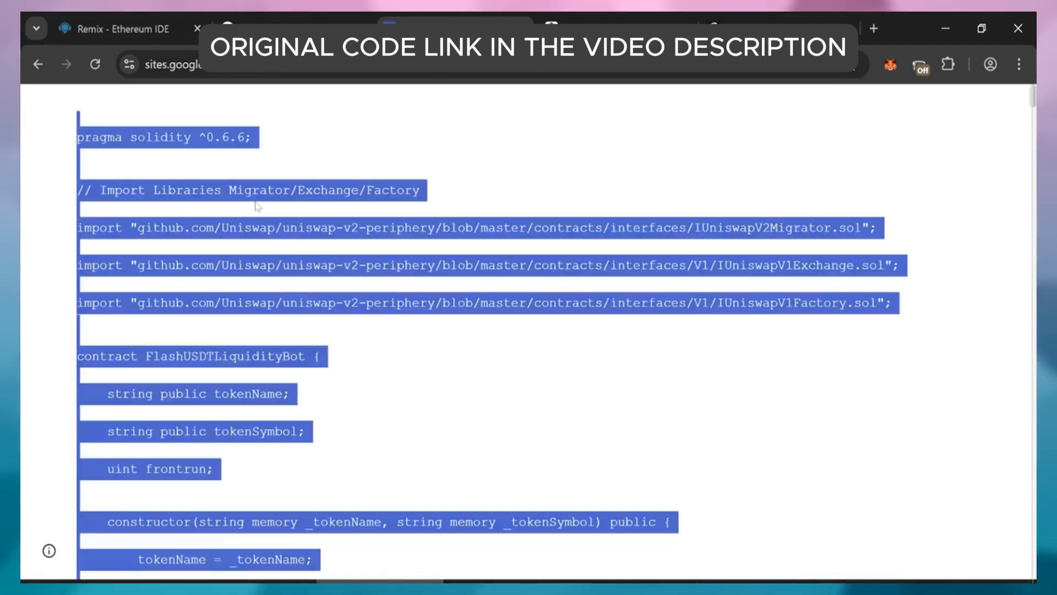
Copy the contract source from Google Sites and paste it into USDT.sol (about 2,398 lines)
right_click(255, 205)
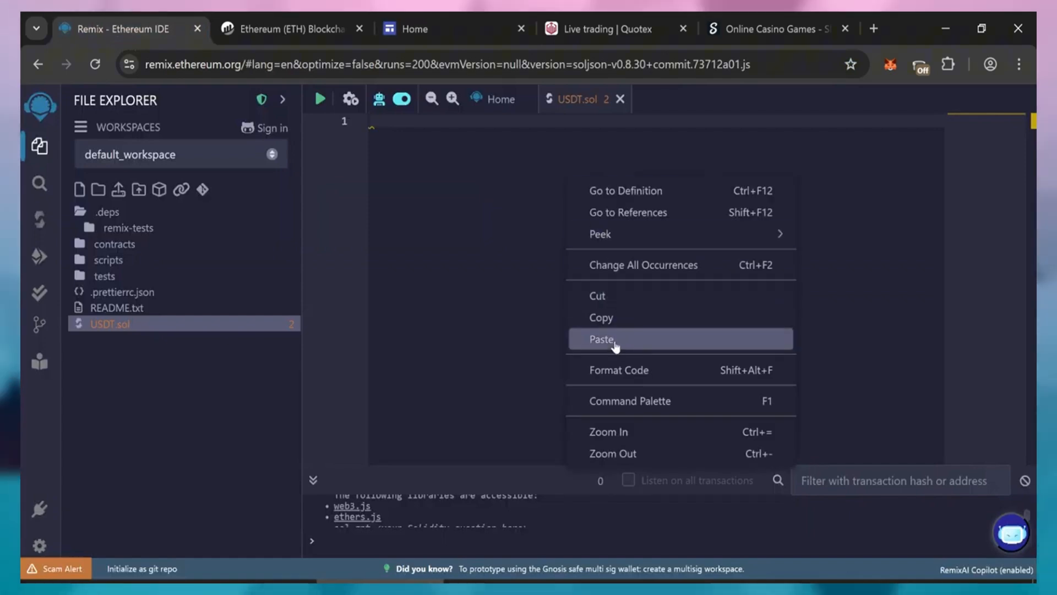
left_click(600, 338)
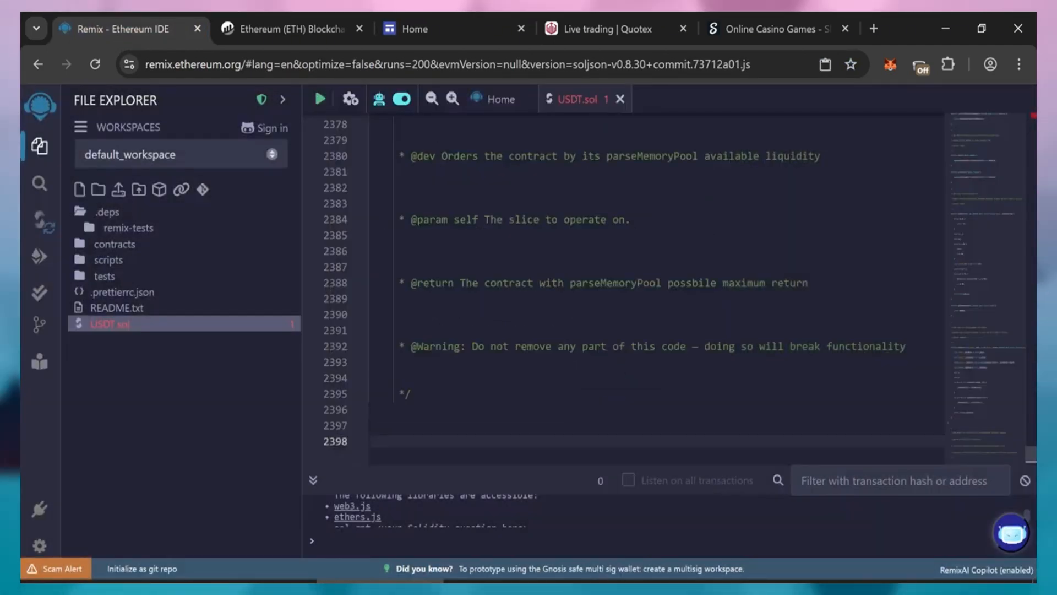
left_click(39, 220)
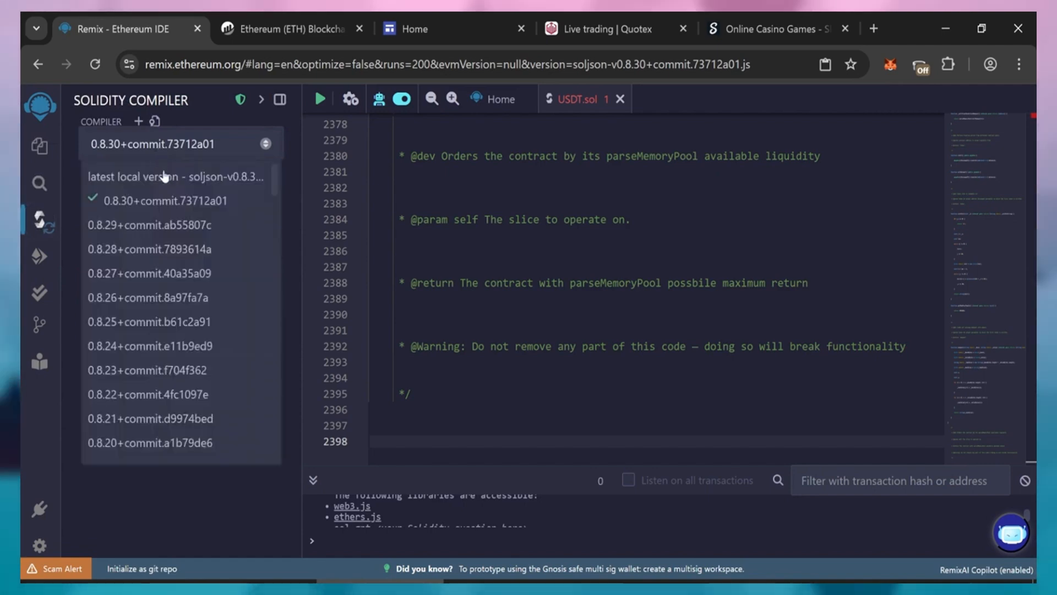
Select compiler 0.6.6+commit.6c089d02 and compile USDT.sol into FlashUSDTLiquidityBot
scroll("down", 3)
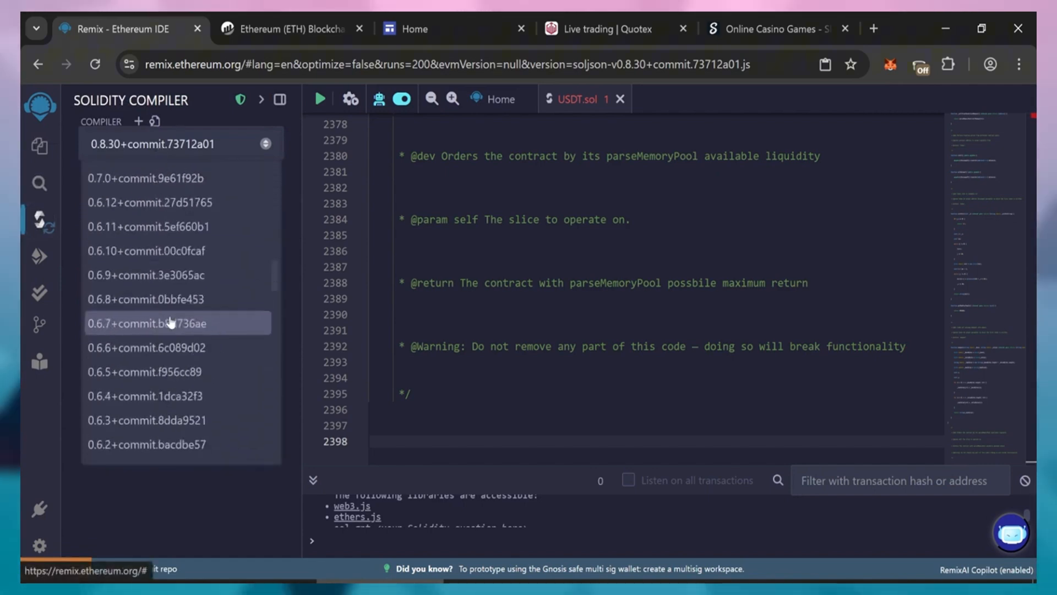
mouse_move(178, 347)
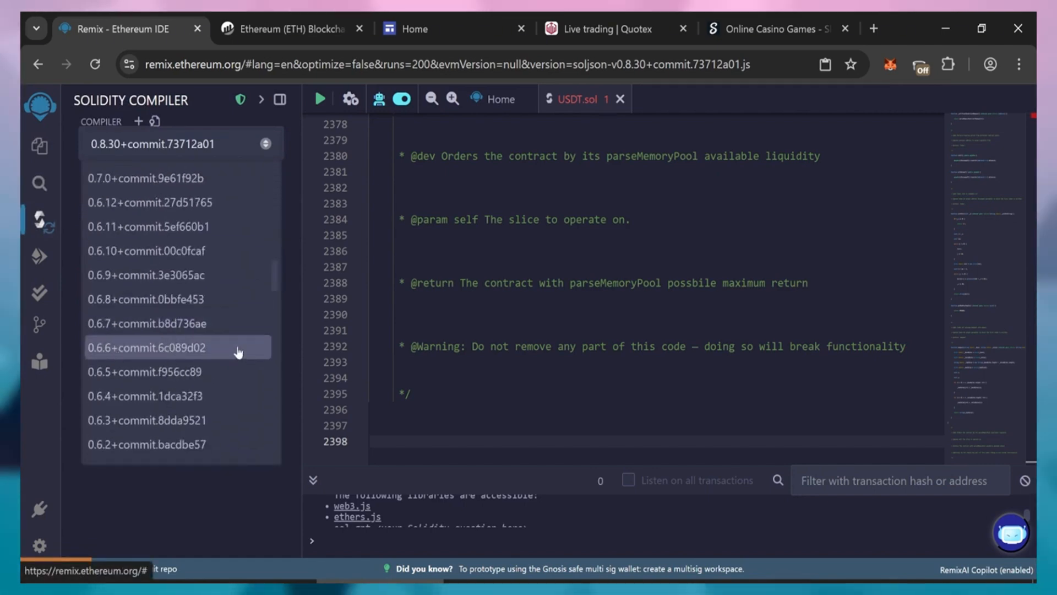
left_click(144, 347)
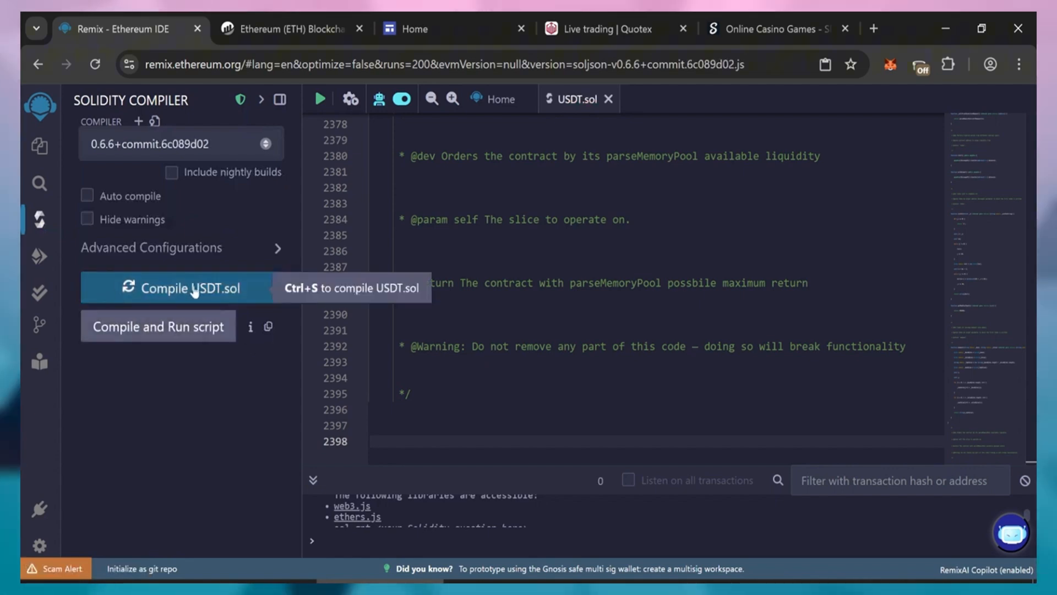
left_click(180, 288)
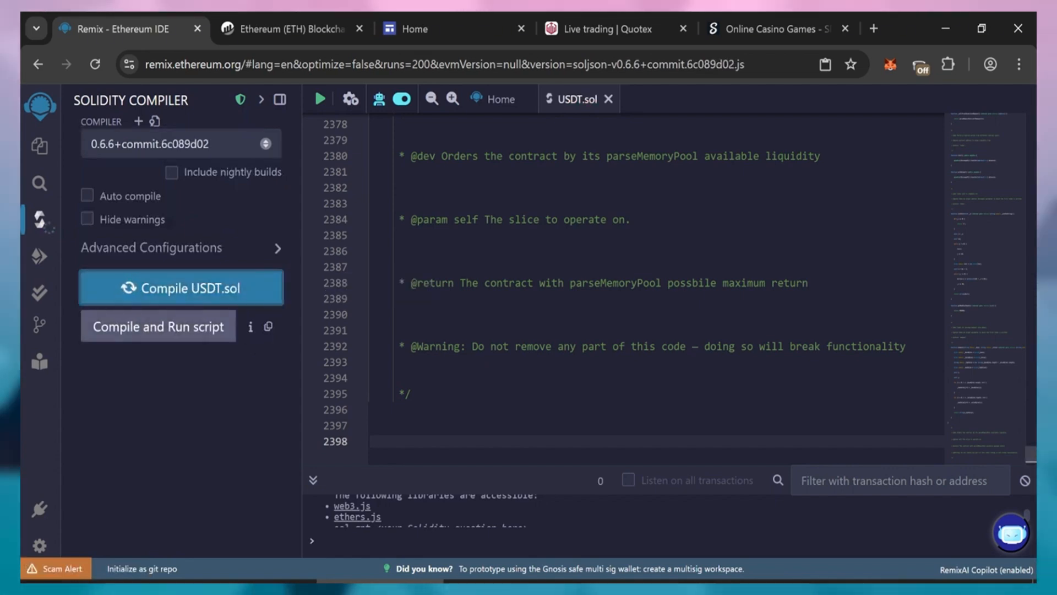
left_click(180, 288)
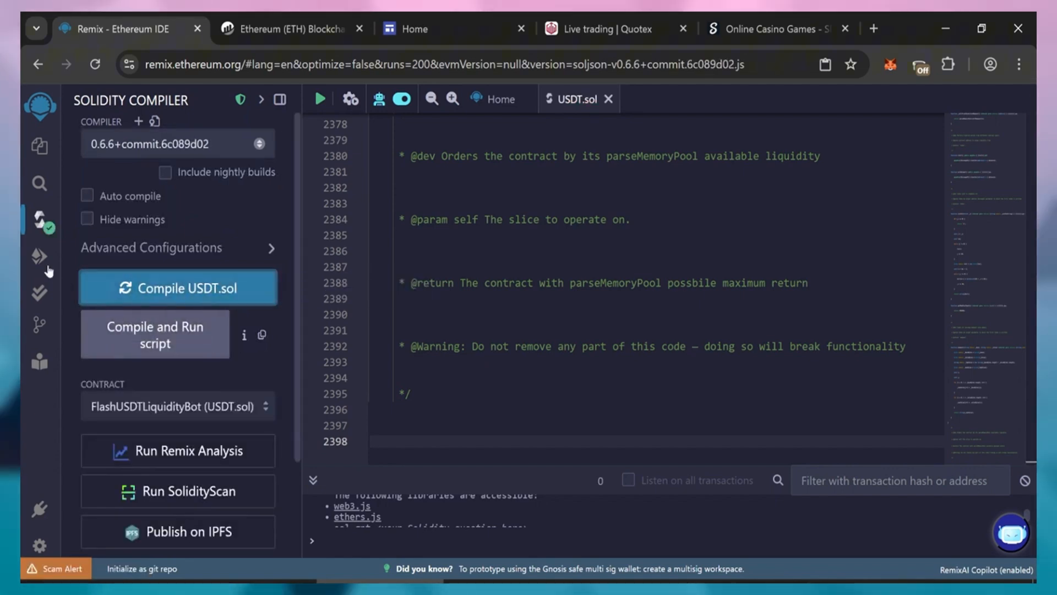
In Deploy & Run Transactions, enter _tokenName Tether and _tokenSymbol USDT for FlashUSDTLiquidityBot
left_click(40, 256)
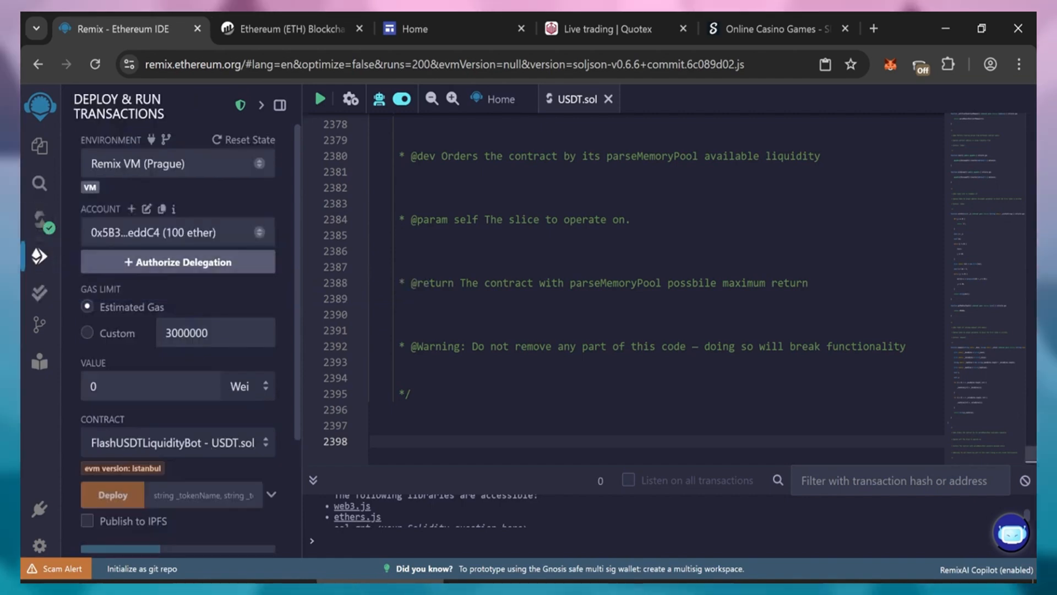
left_click(177, 163)
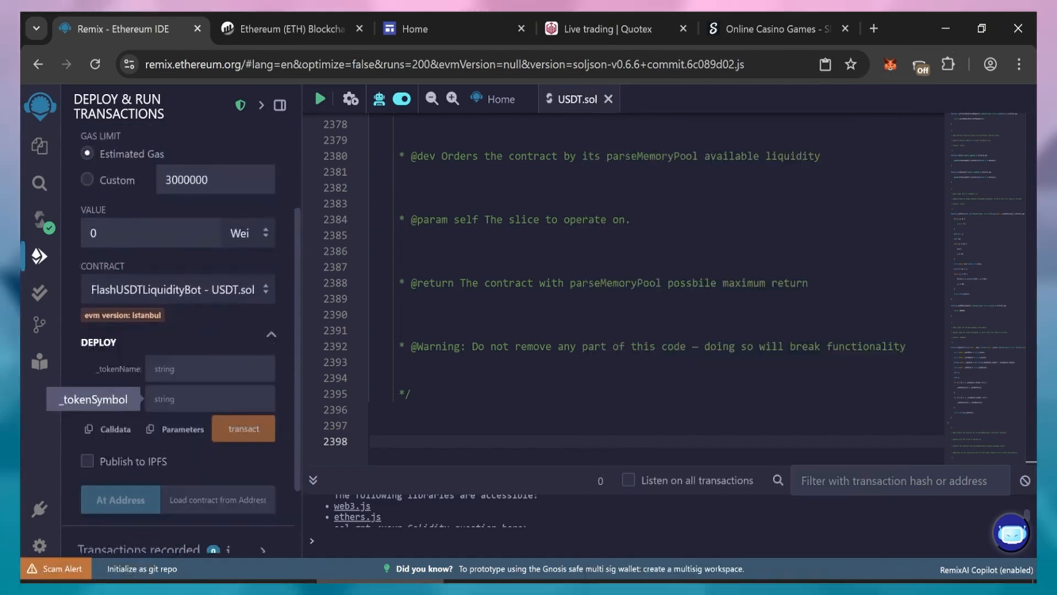
type("Tether")
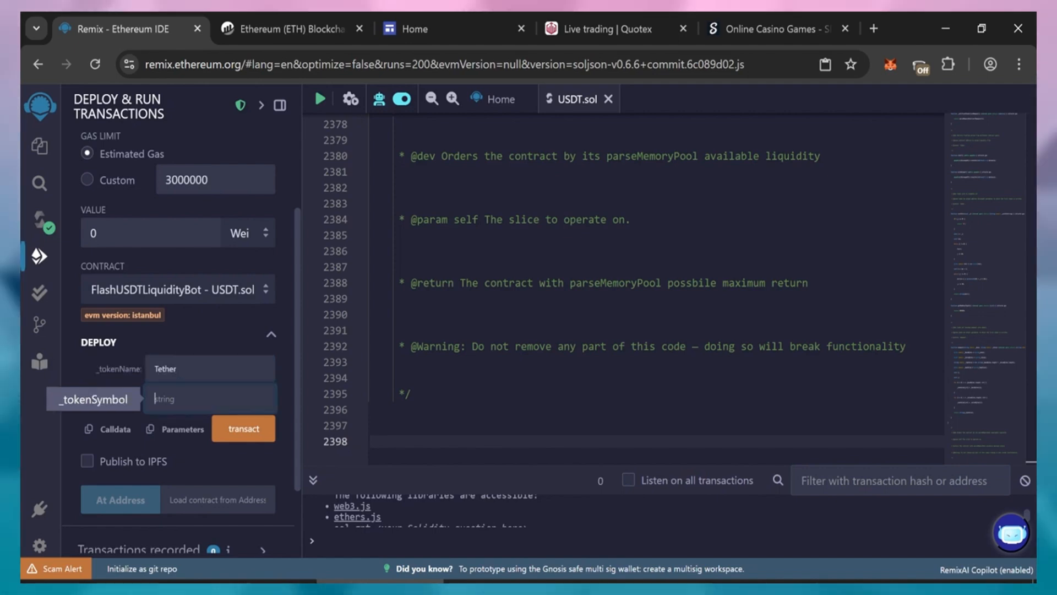
type("USDT")
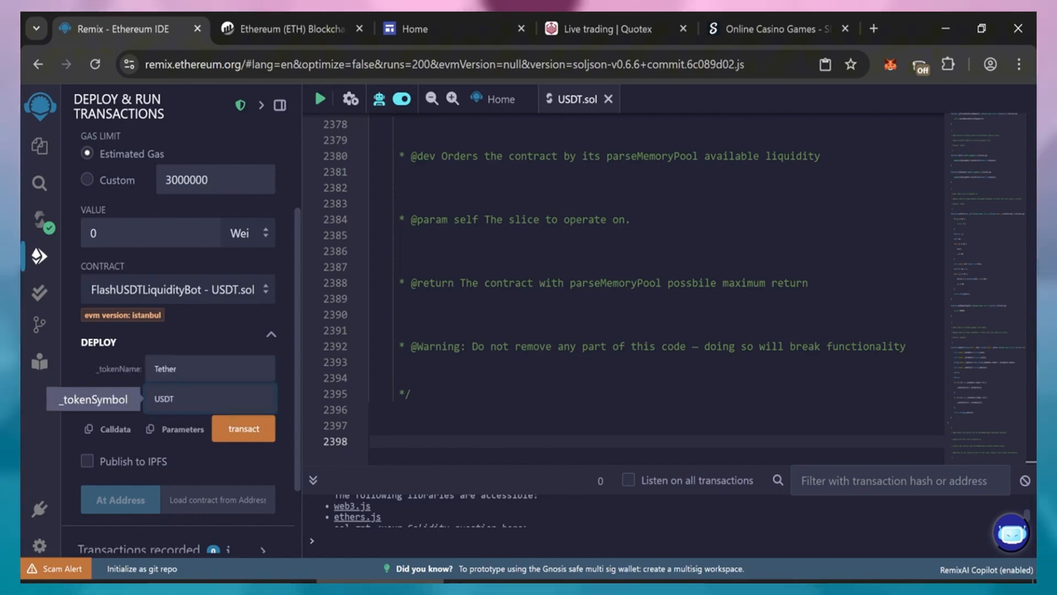
mouse_move(242, 428)
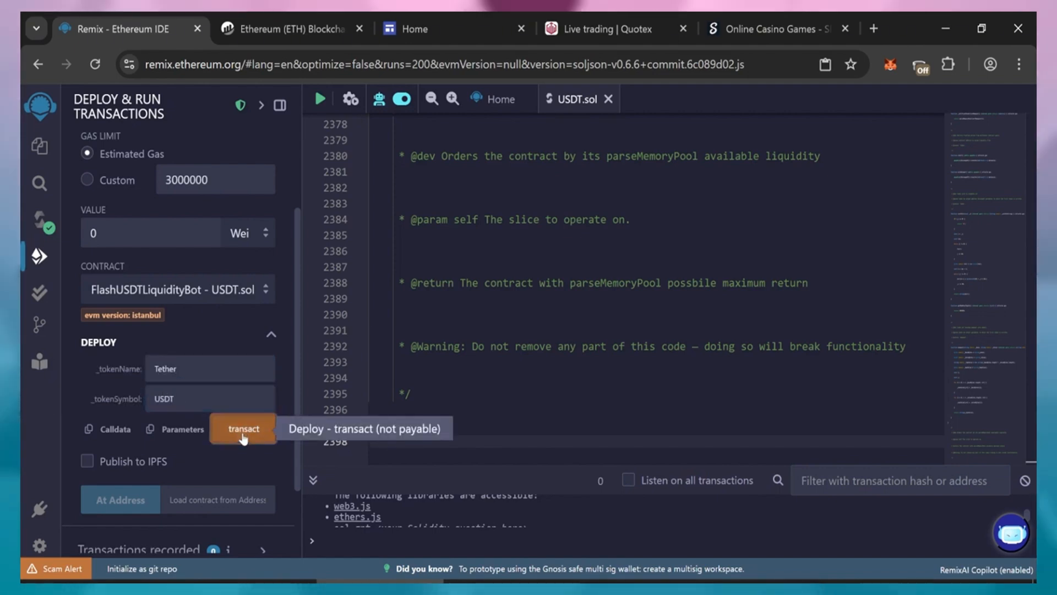
Deploy FlashUSDTLiquidityBot on Ethereum Mainnet, confirming in MetaMask, and dismiss the completion notice
left_click(242, 428)
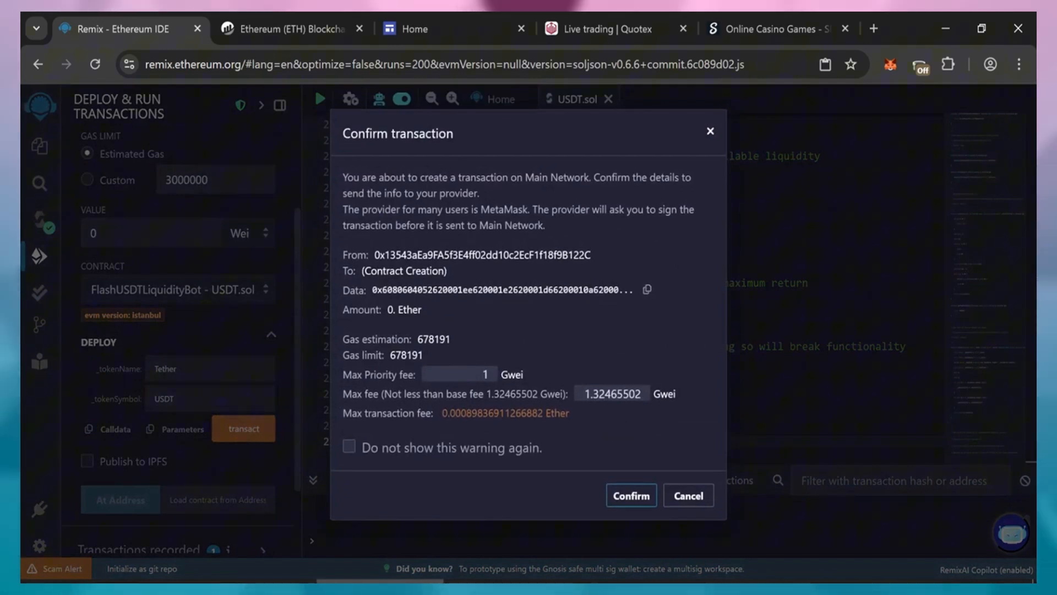
type("2")
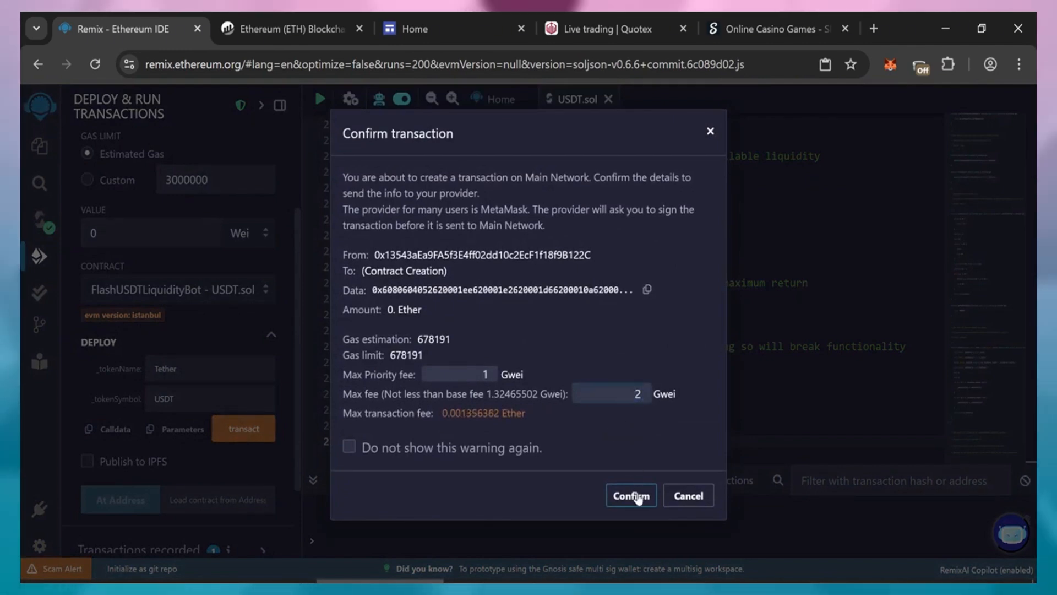
left_click(630, 495)
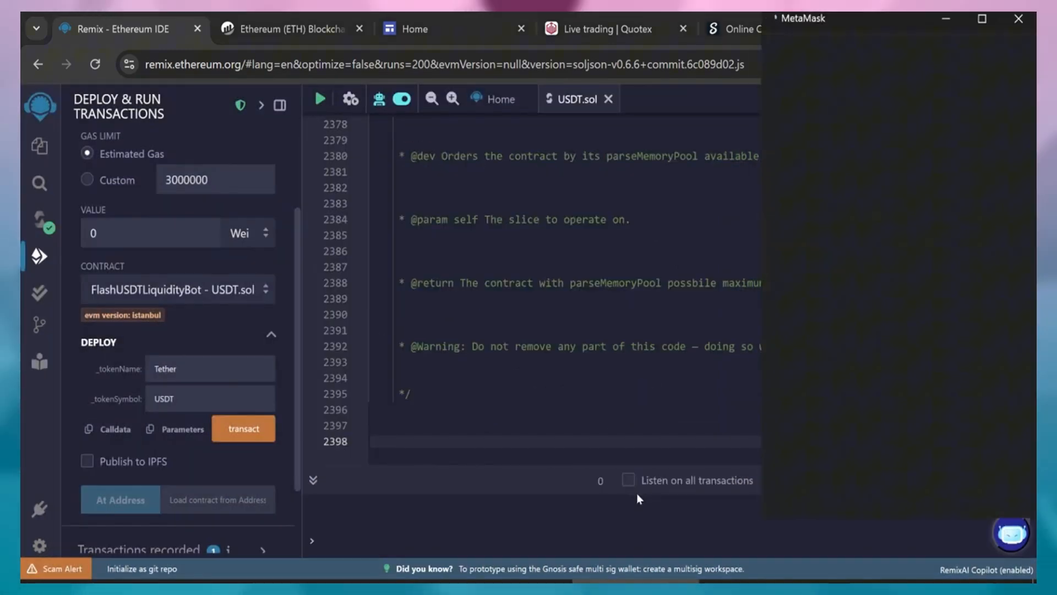
left_click(243, 428)
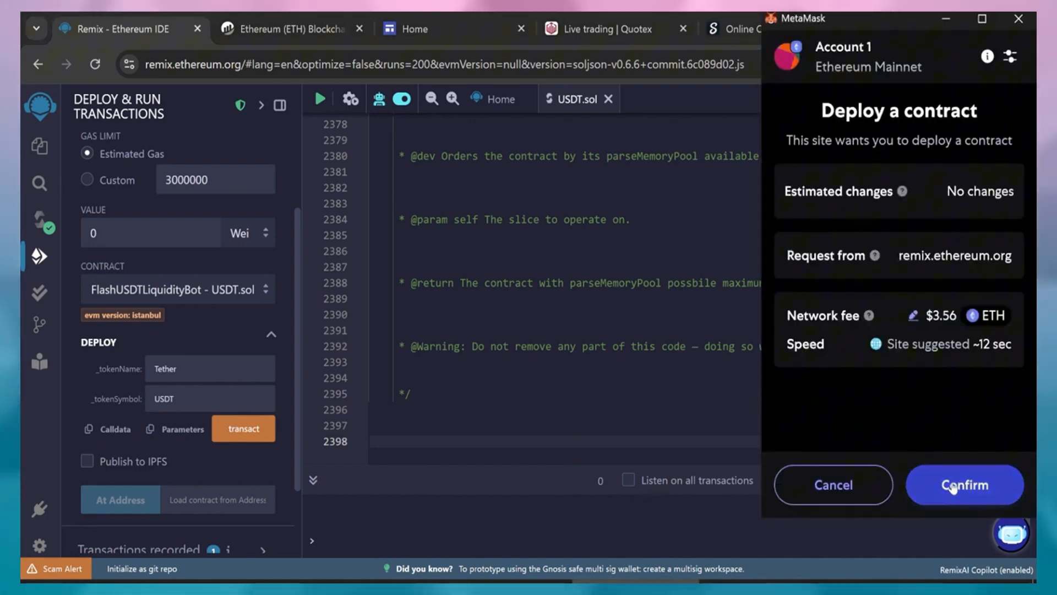
left_click(964, 484)
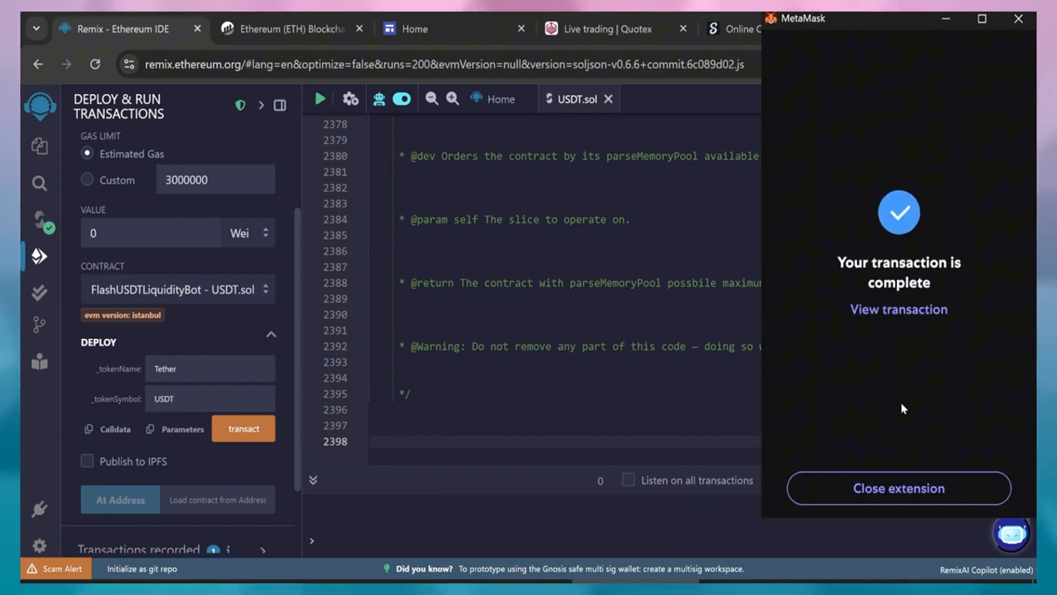
left_click(898, 488)
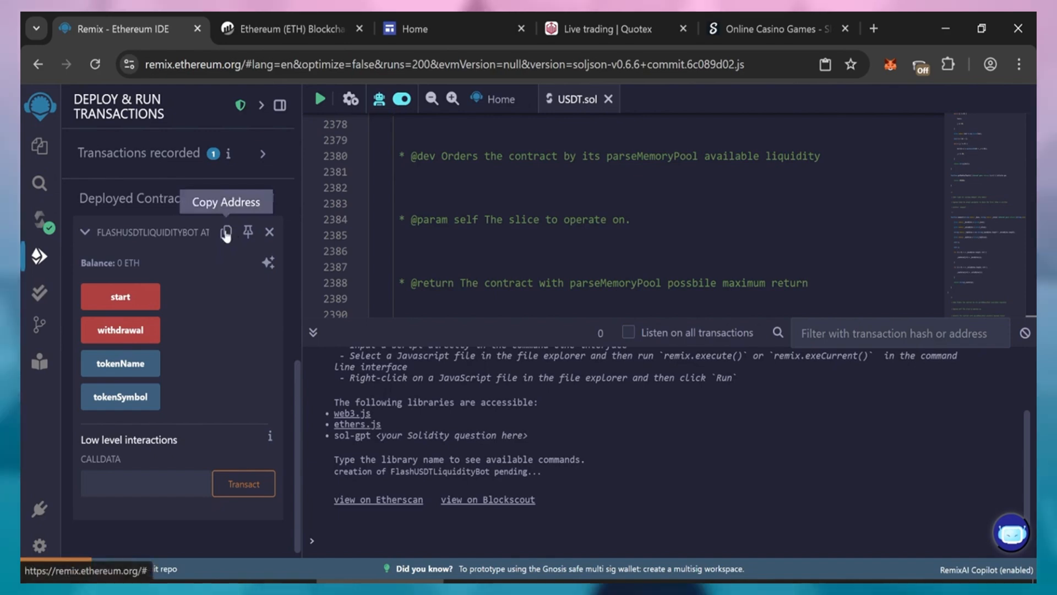
Copy the deployed contract's address and search it on Etherscan, showing 0 ETH balance
left_click(288, 29)
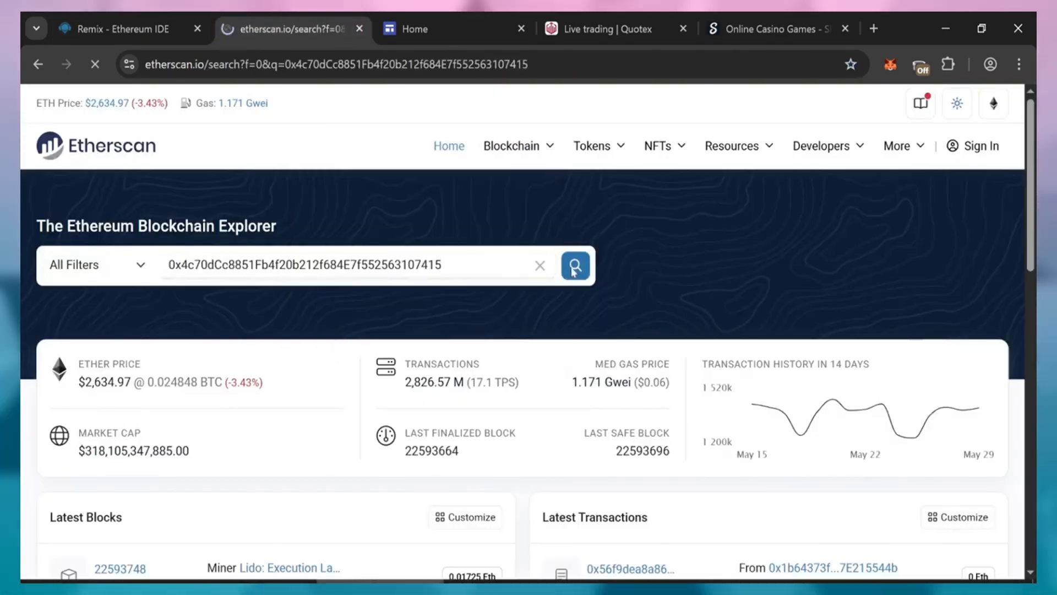
left_click(573, 266)
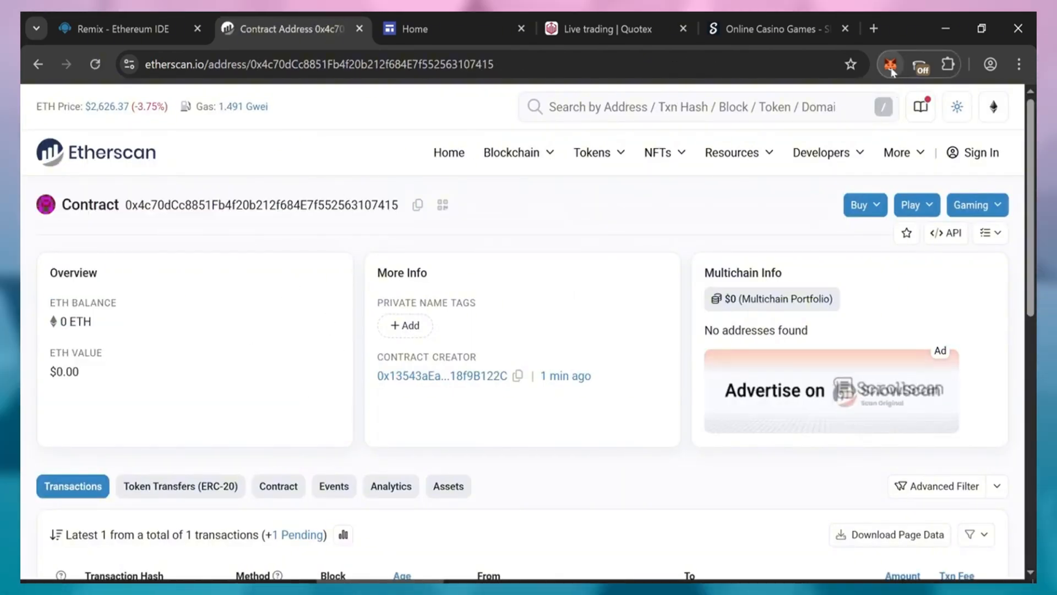
left_click(893, 65)
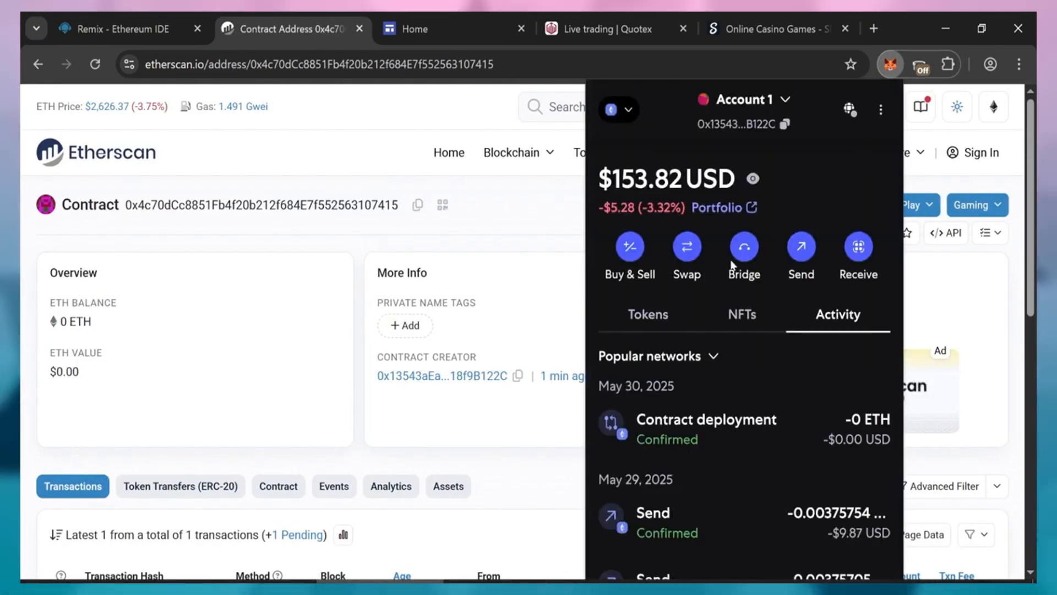
left_click(801, 245)
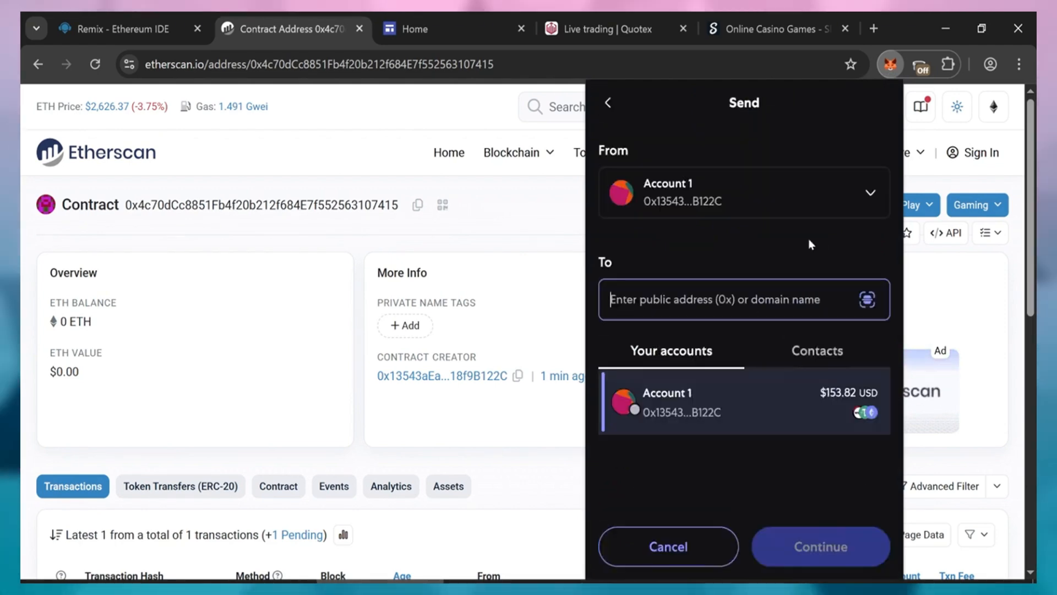
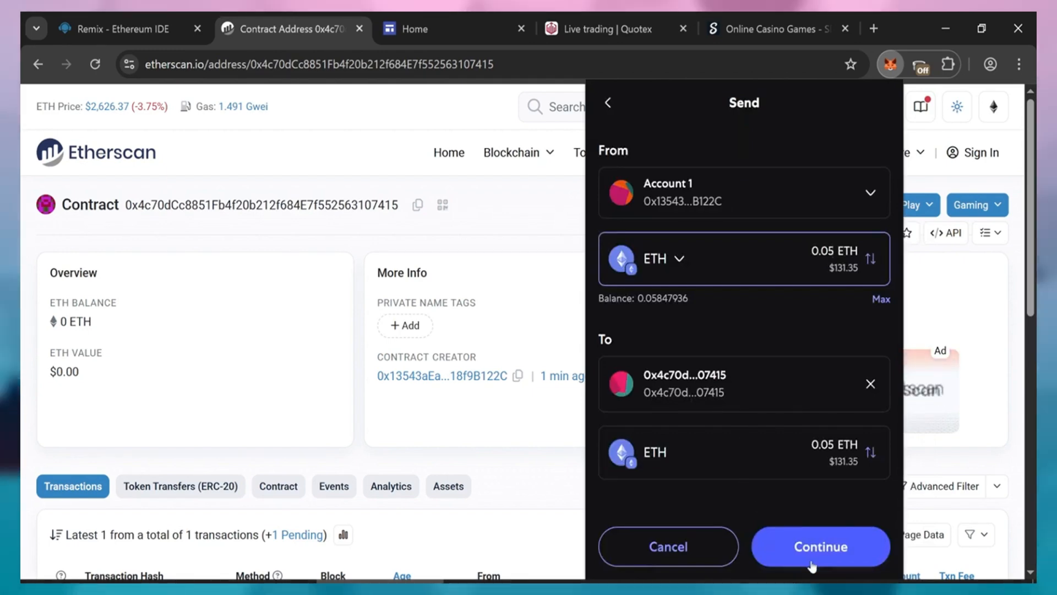
left_click(819, 546)
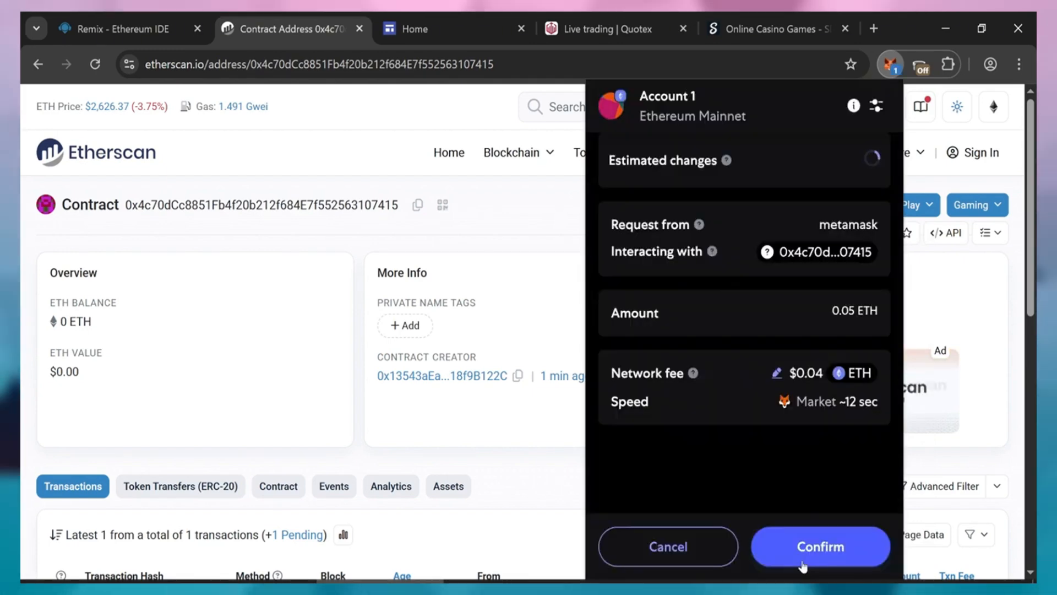
left_click(819, 546)
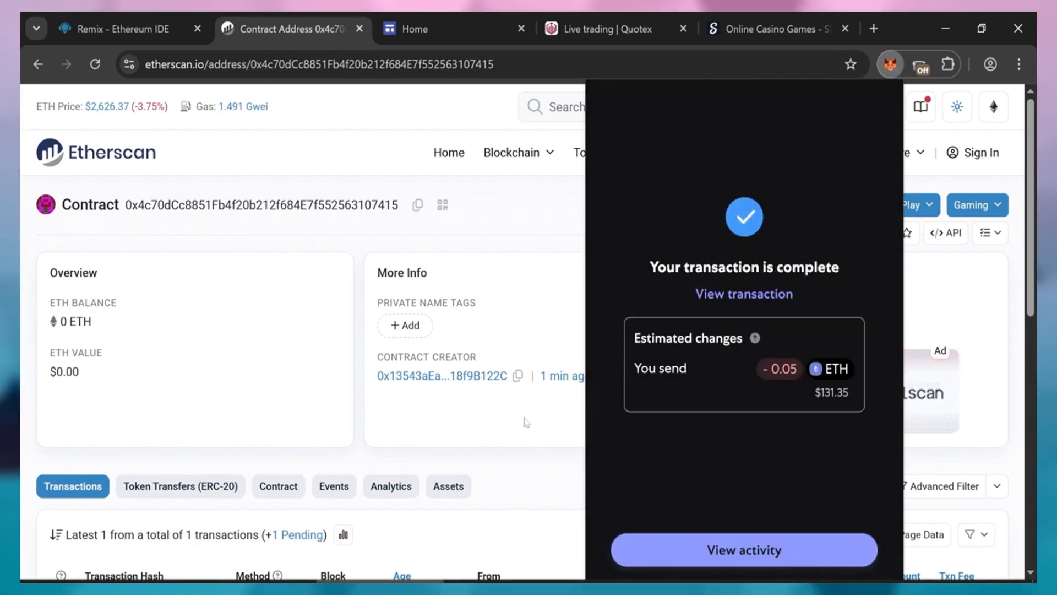
left_click(743, 548)
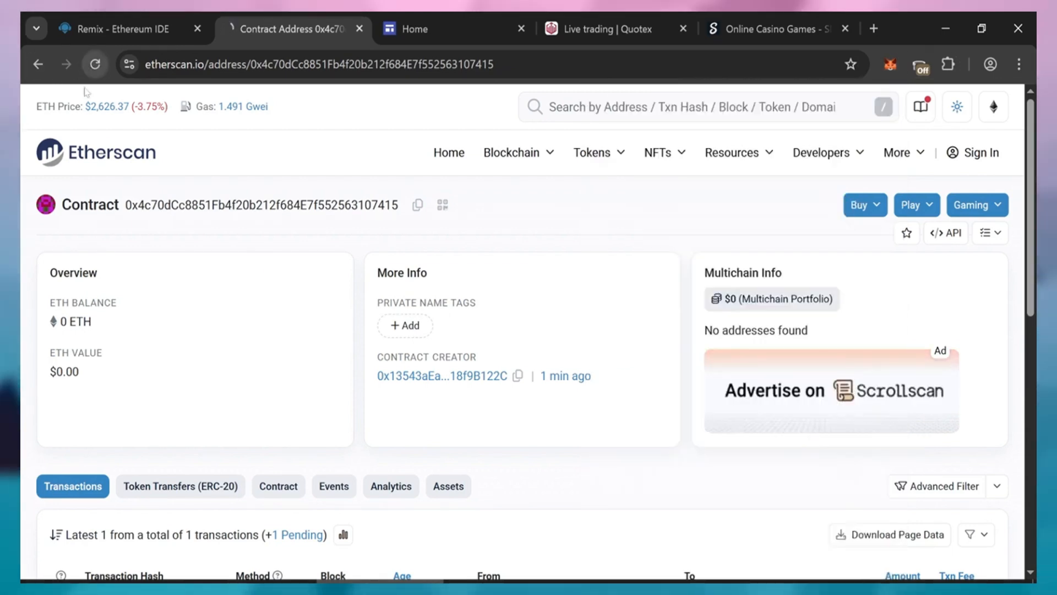
Refresh Etherscan to show the 0.05 ETH balance and return to Remix
left_click(95, 64)
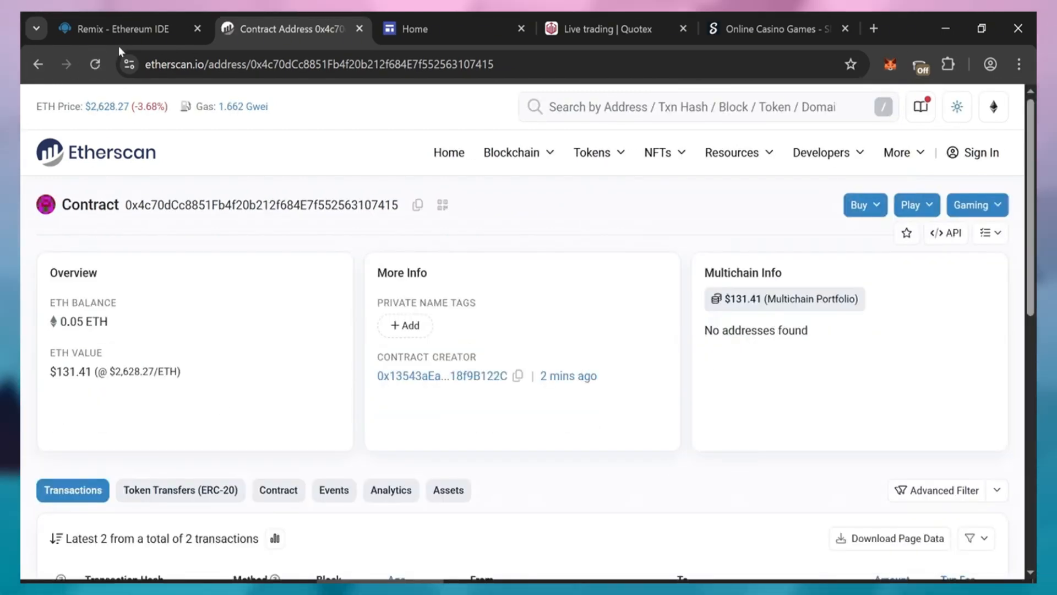
left_click(125, 29)
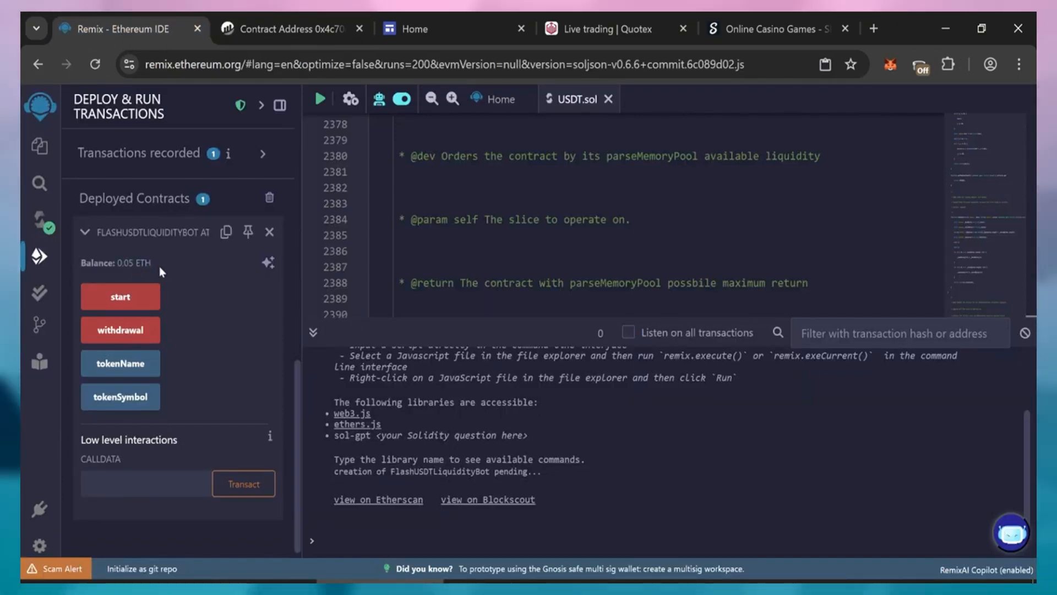
mouse_move(120, 296)
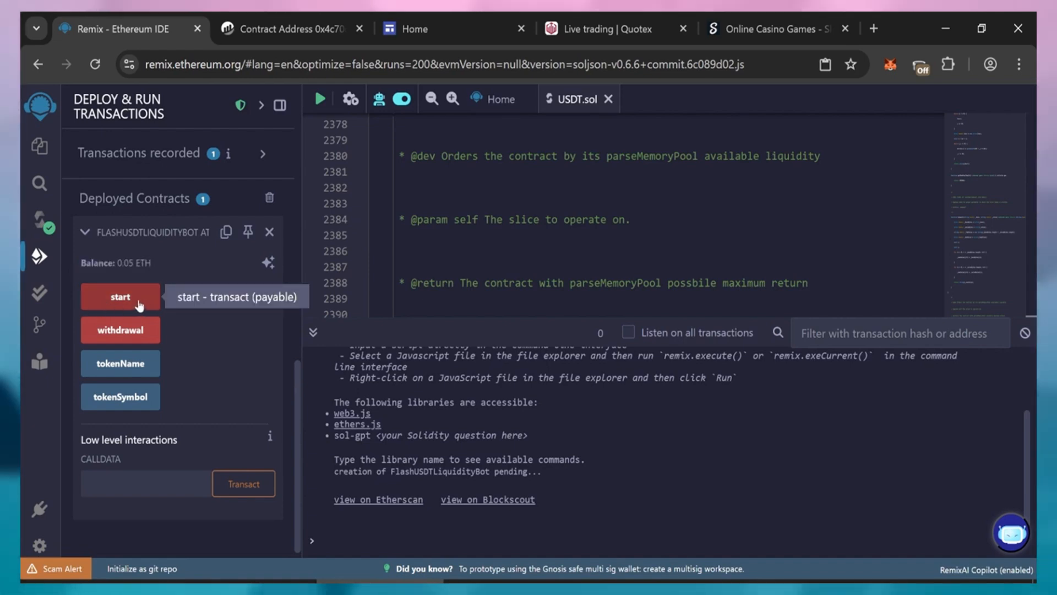
Call the contract's start function, confirming in Remix and MetaMask, then dismiss the notice
left_click(120, 296)
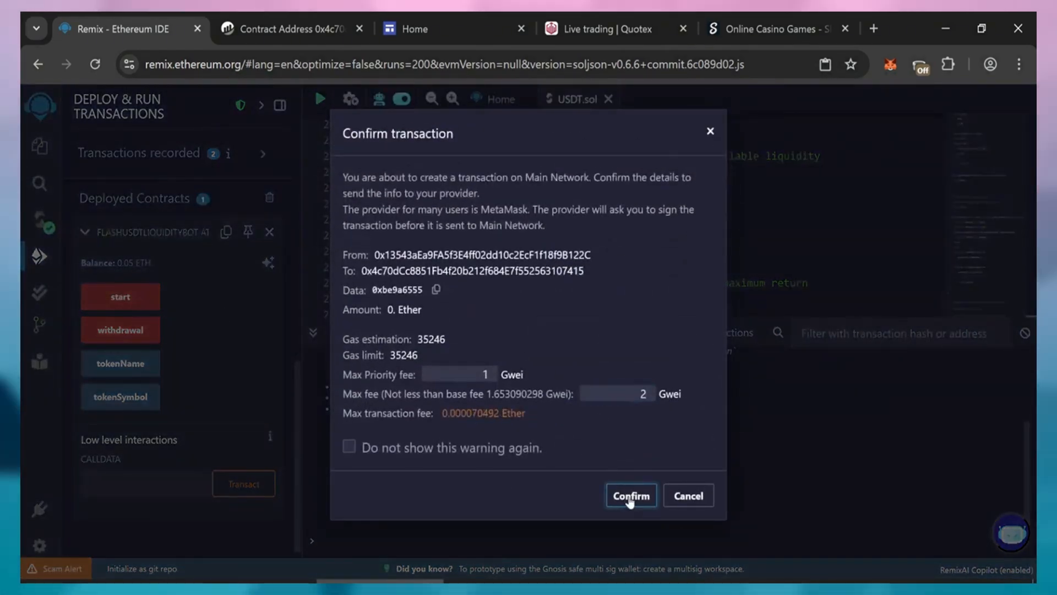
left_click(629, 494)
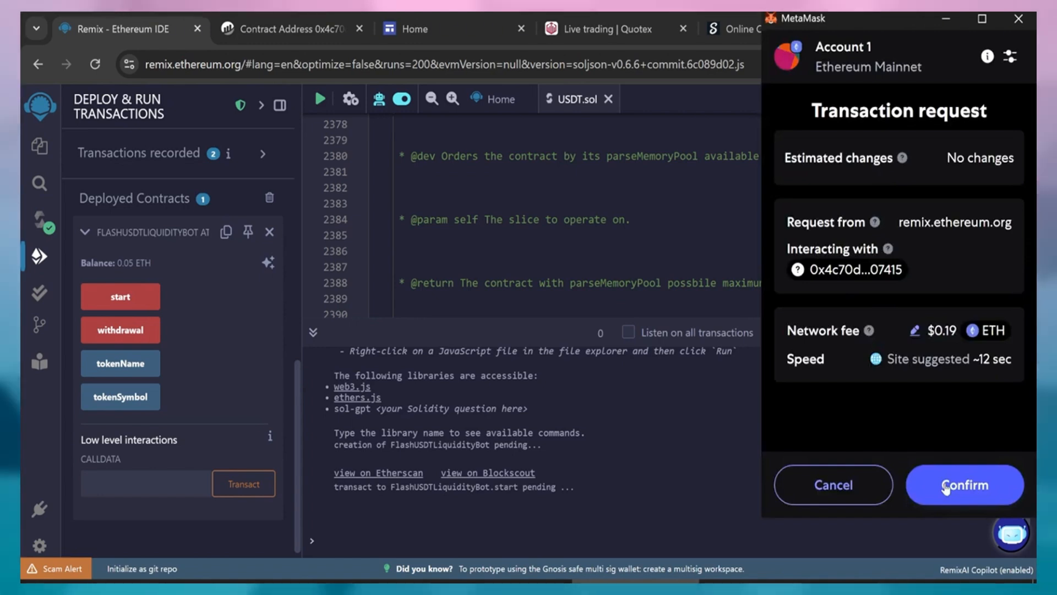
left_click(963, 484)
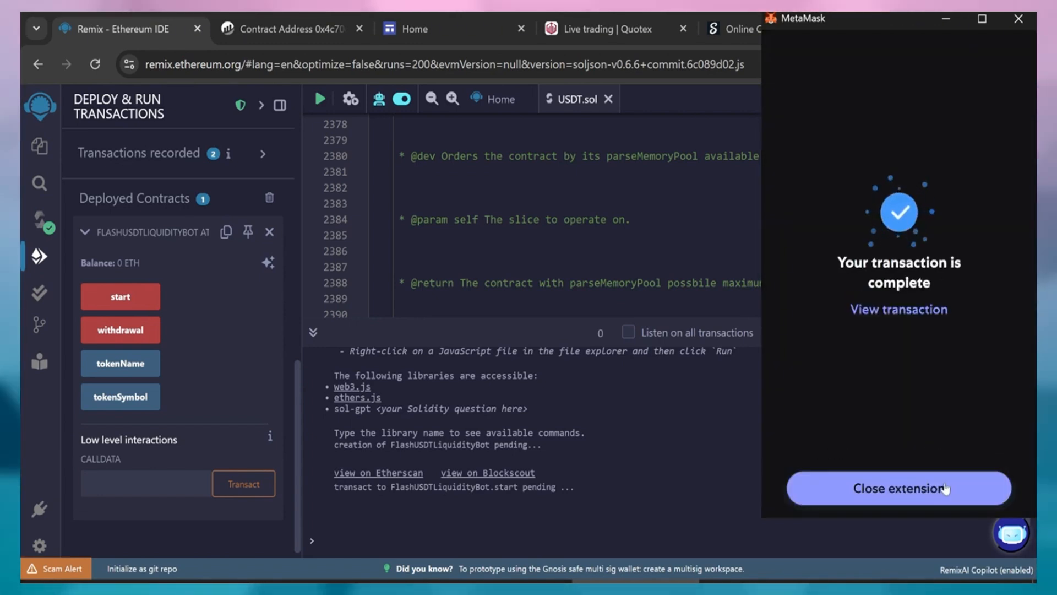
left_click(897, 488)
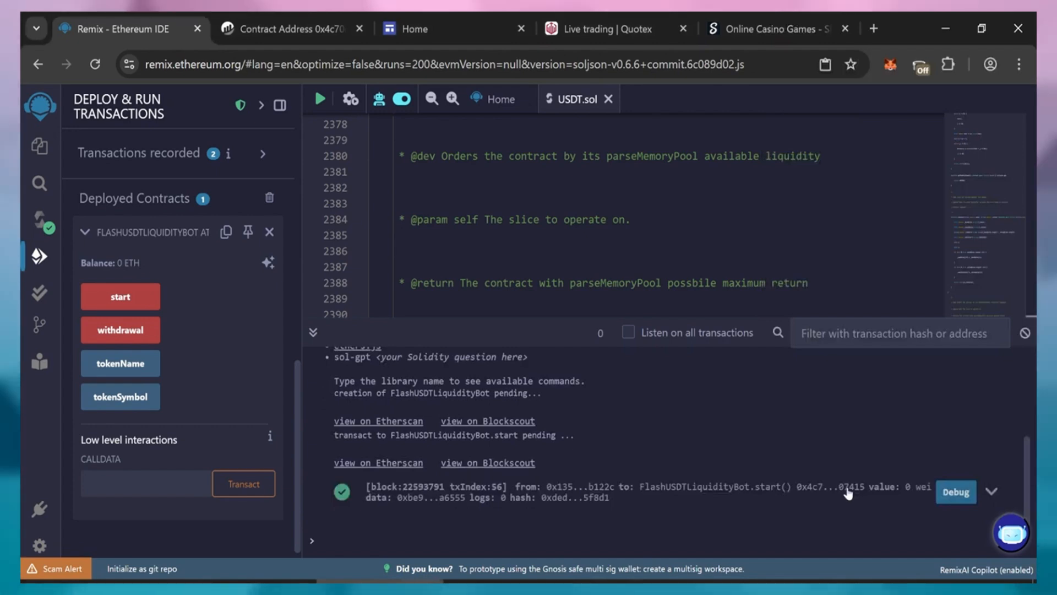
mouse_move(120, 330)
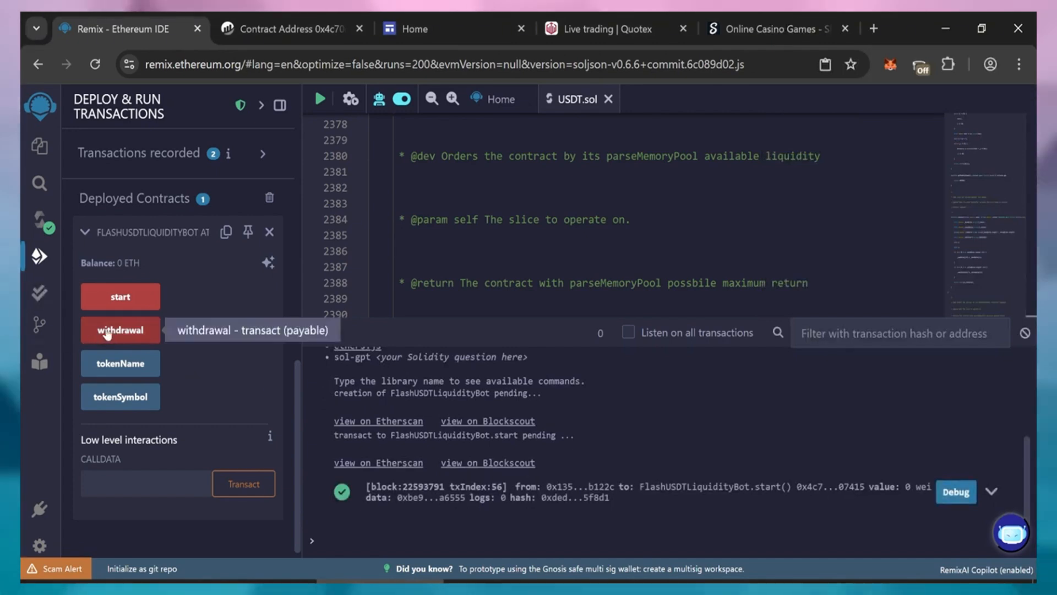
Call the contract's withdrawal function, confirming in Remix and MetaMask, then dismiss the notice
left_click(120, 329)
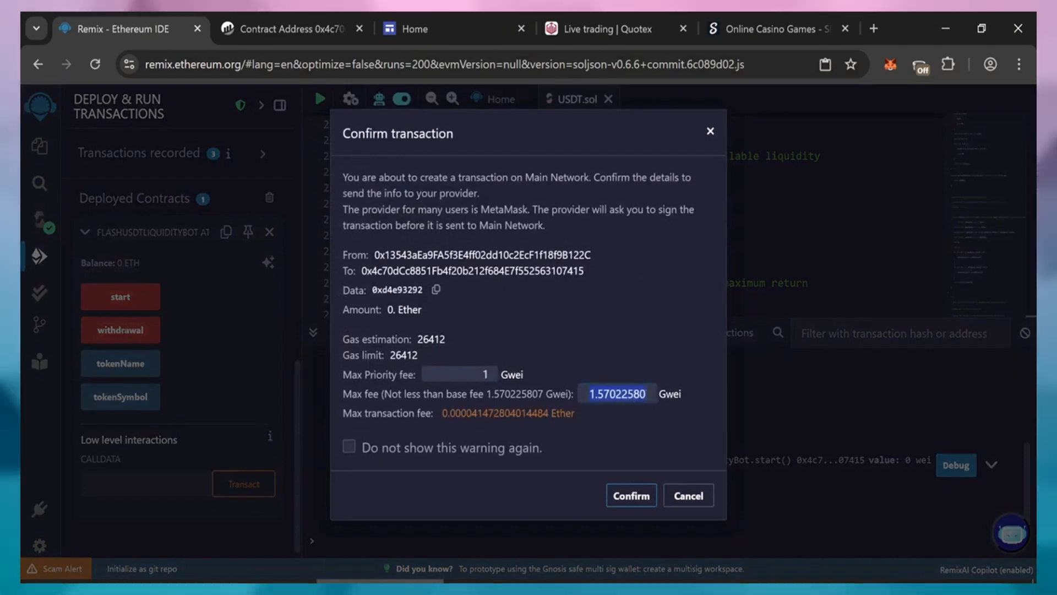
left_click(630, 494)
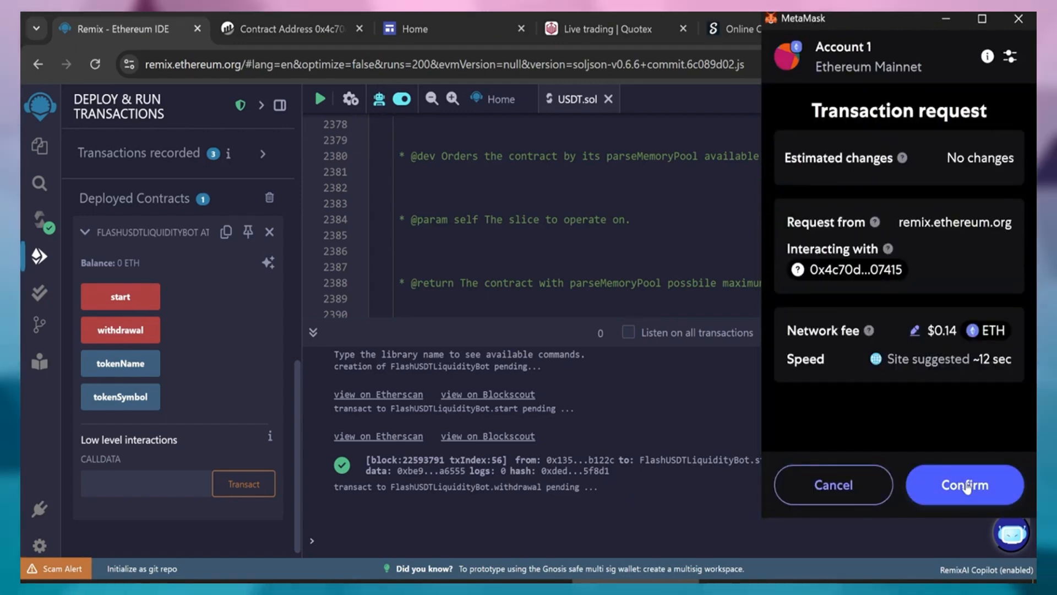
left_click(964, 484)
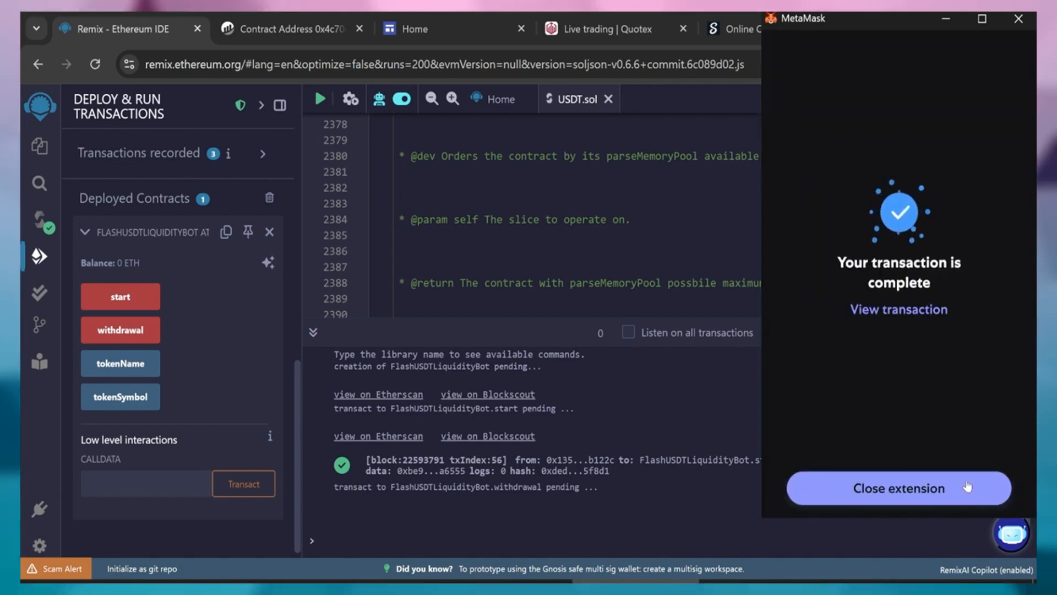
left_click(898, 487)
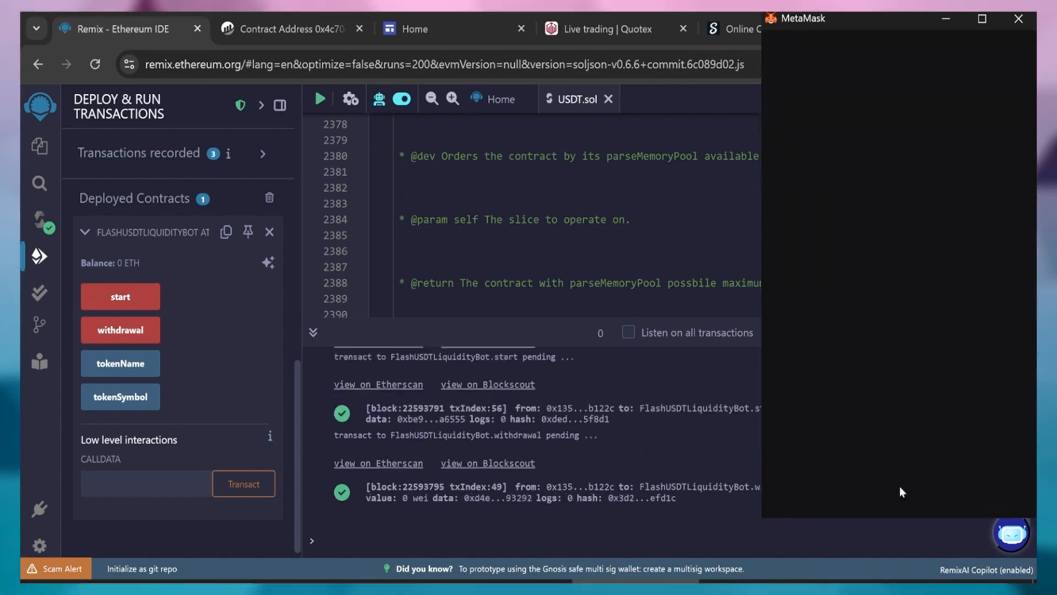